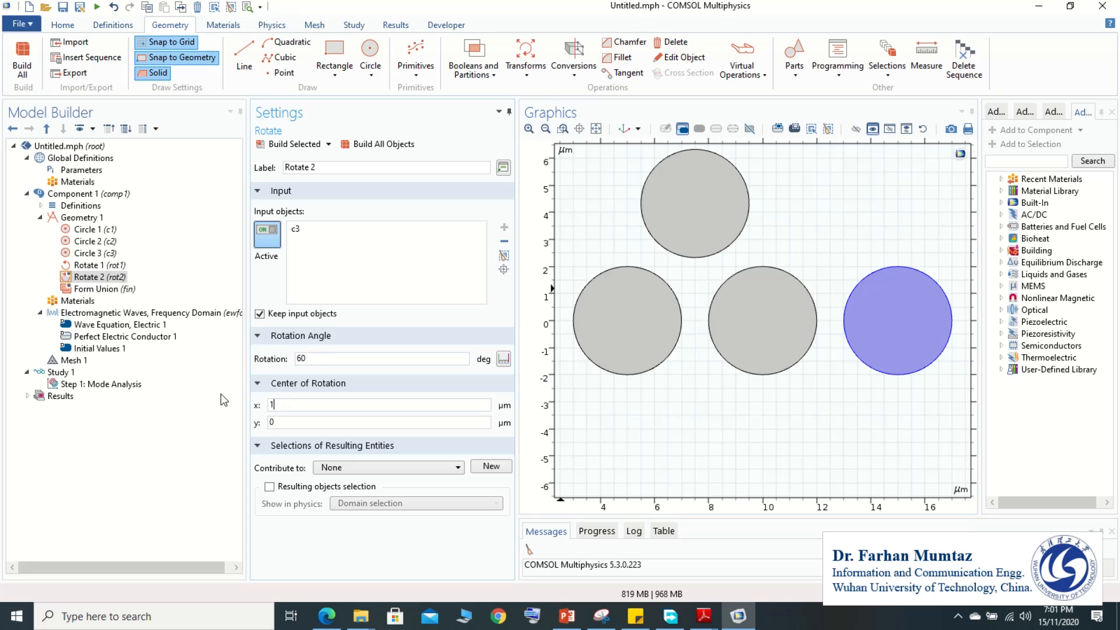
Build Rotate 2, copying circle c3 by 60° about (10, 0) to give five circles.
left_click(291, 144)
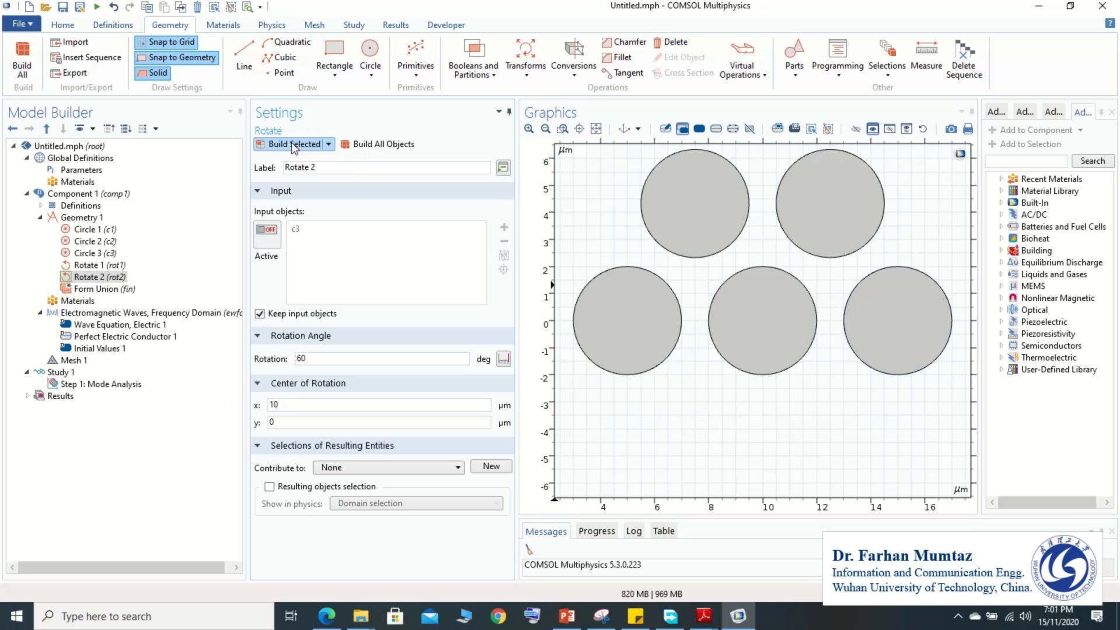